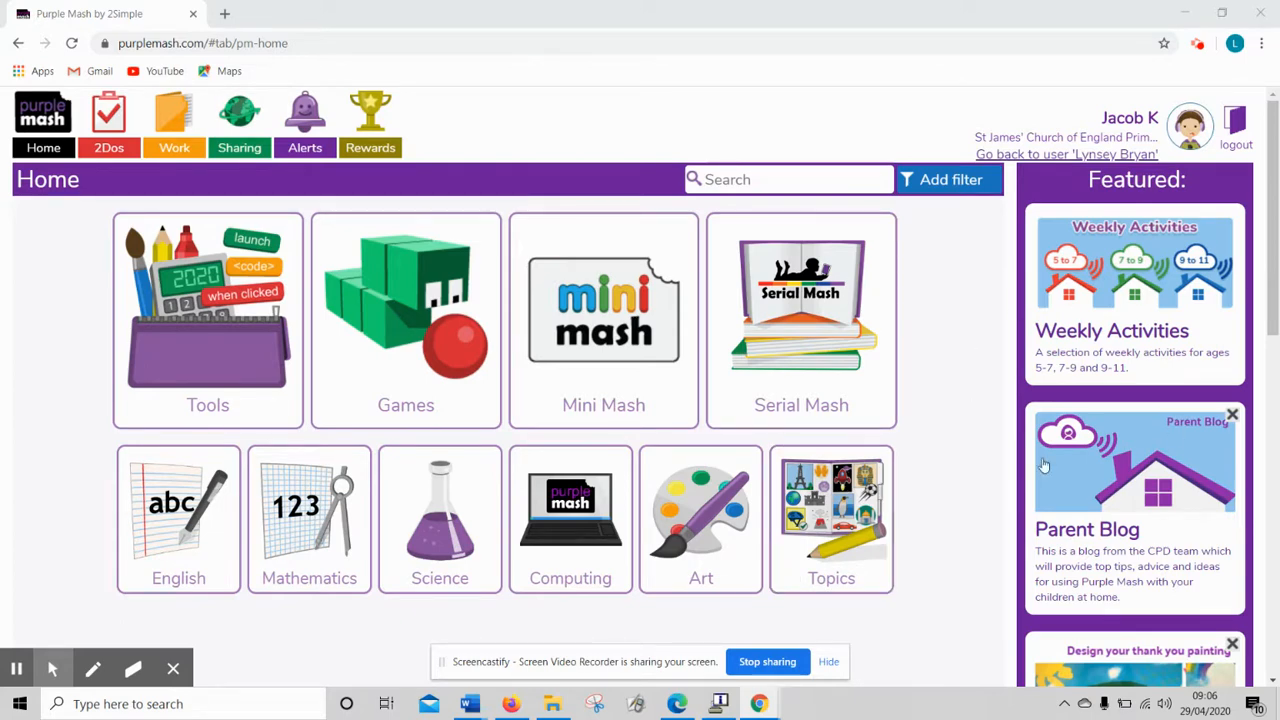
{"action": "mouse_move", "coordinate": [1056, 114]}
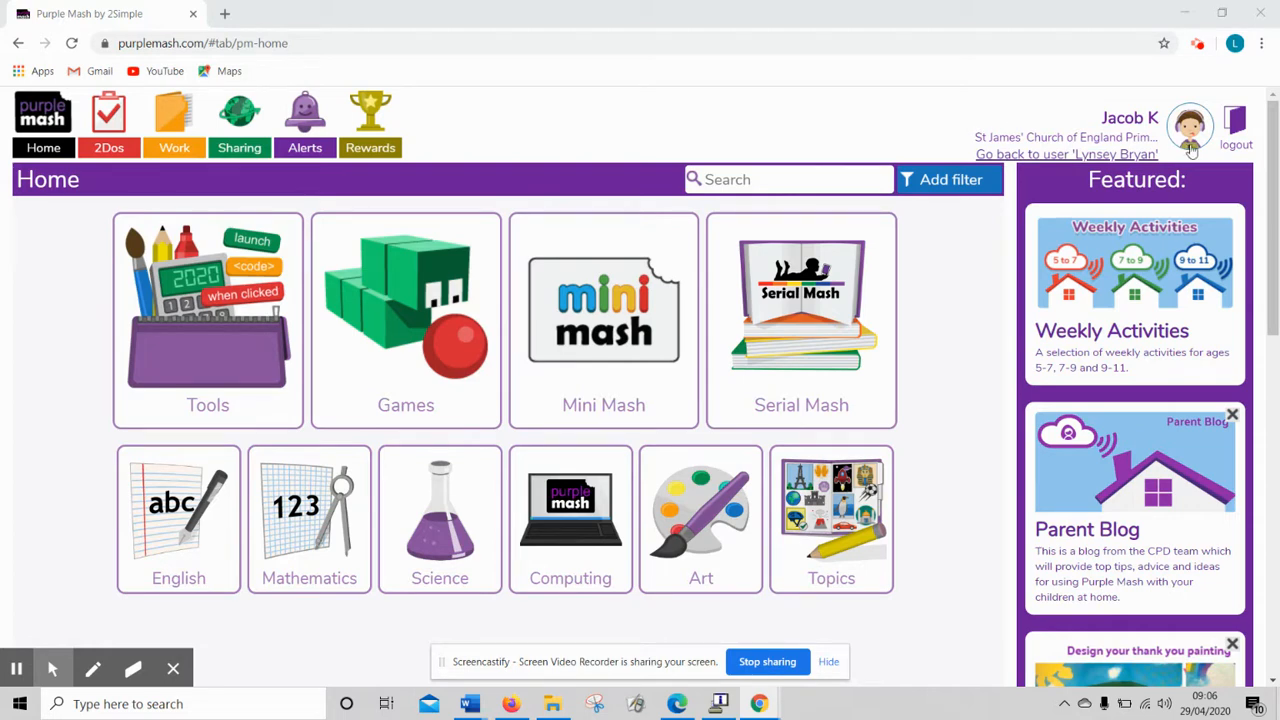
{"action": "mouse_move", "coordinate": [1190, 128]}
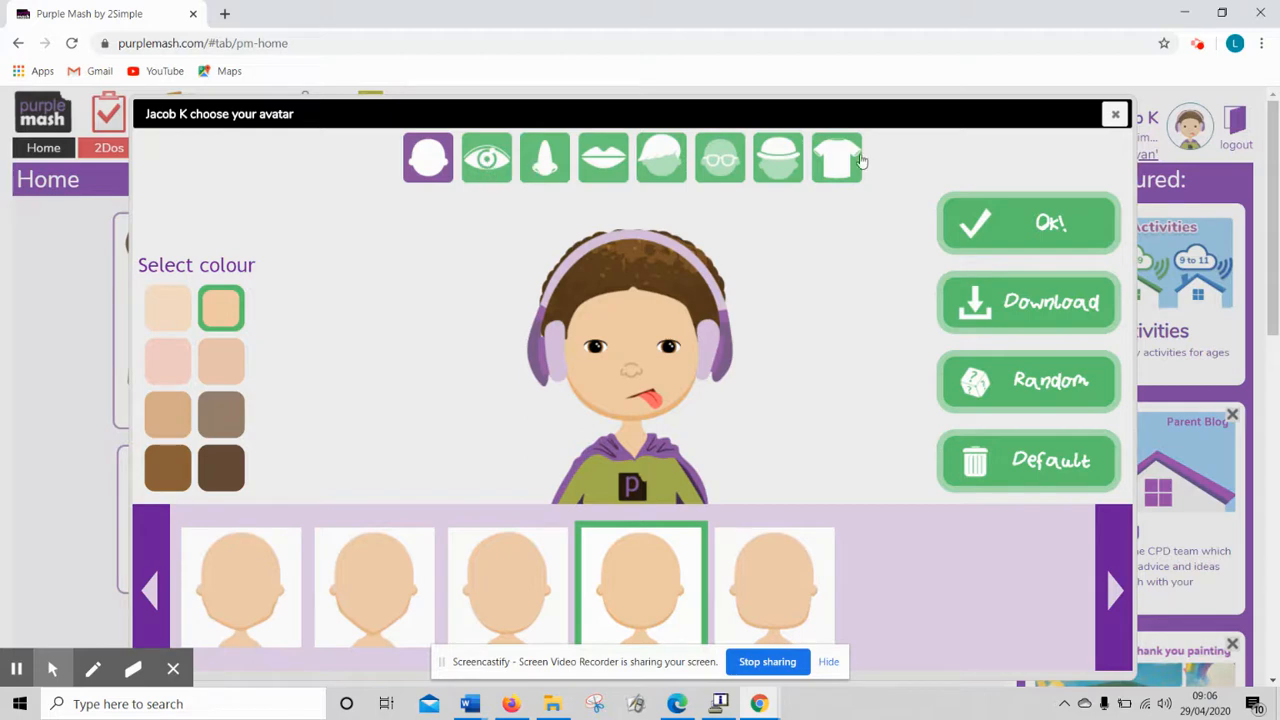
Browse the nose, hairstyle, glasses and headwear choices, leaving headphones as the headwear
{"action": "left_click", "coordinate": [486, 158]}
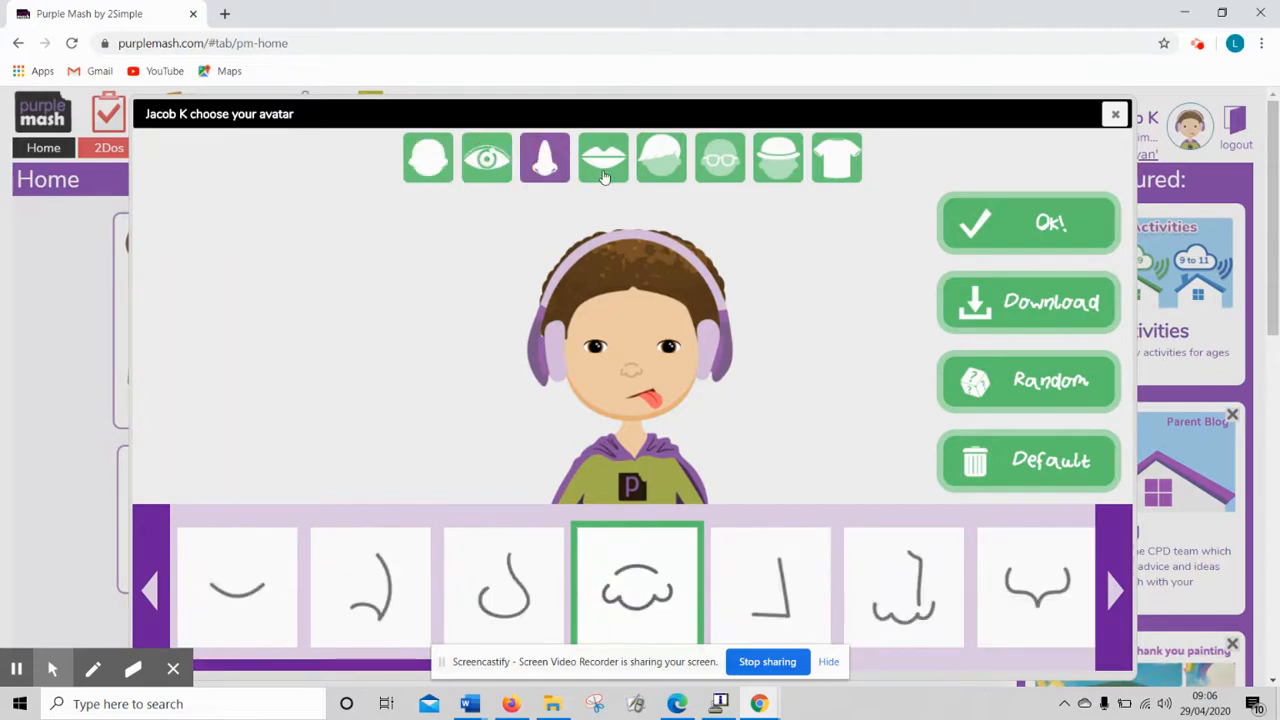
{"action": "left_click", "coordinate": [660, 156]}
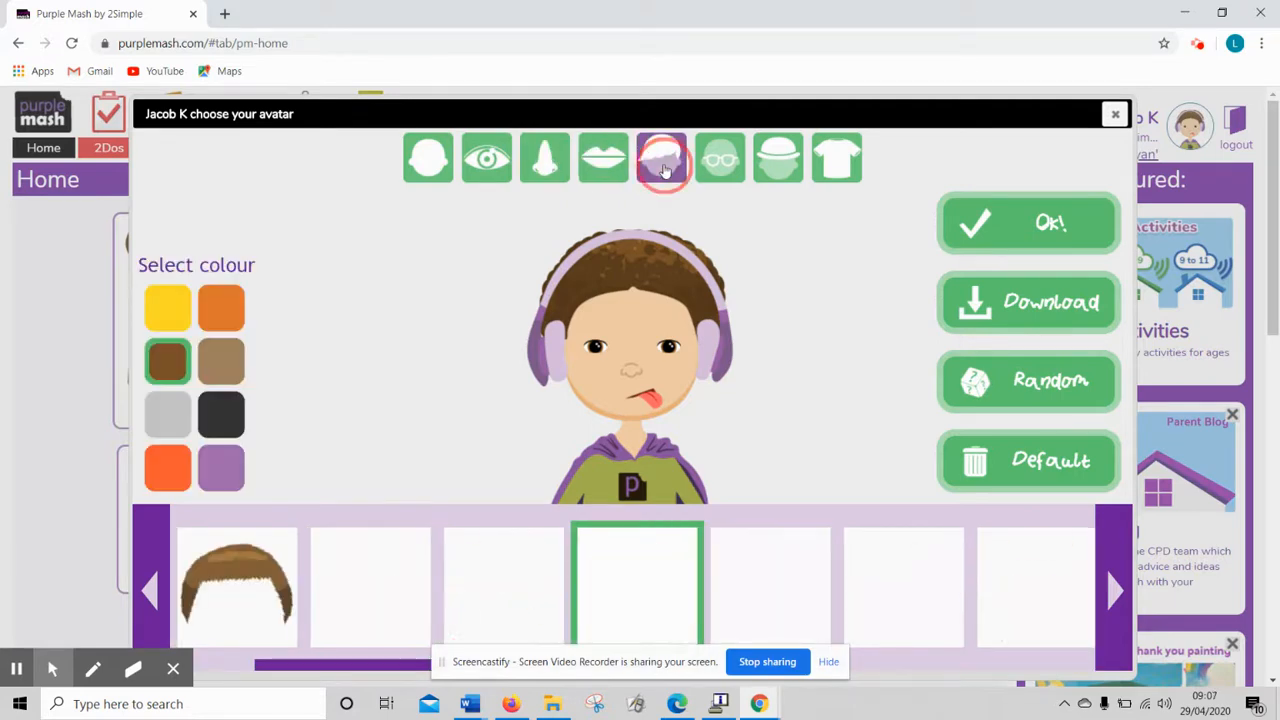
{"action": "left_click", "coordinate": [660, 156]}
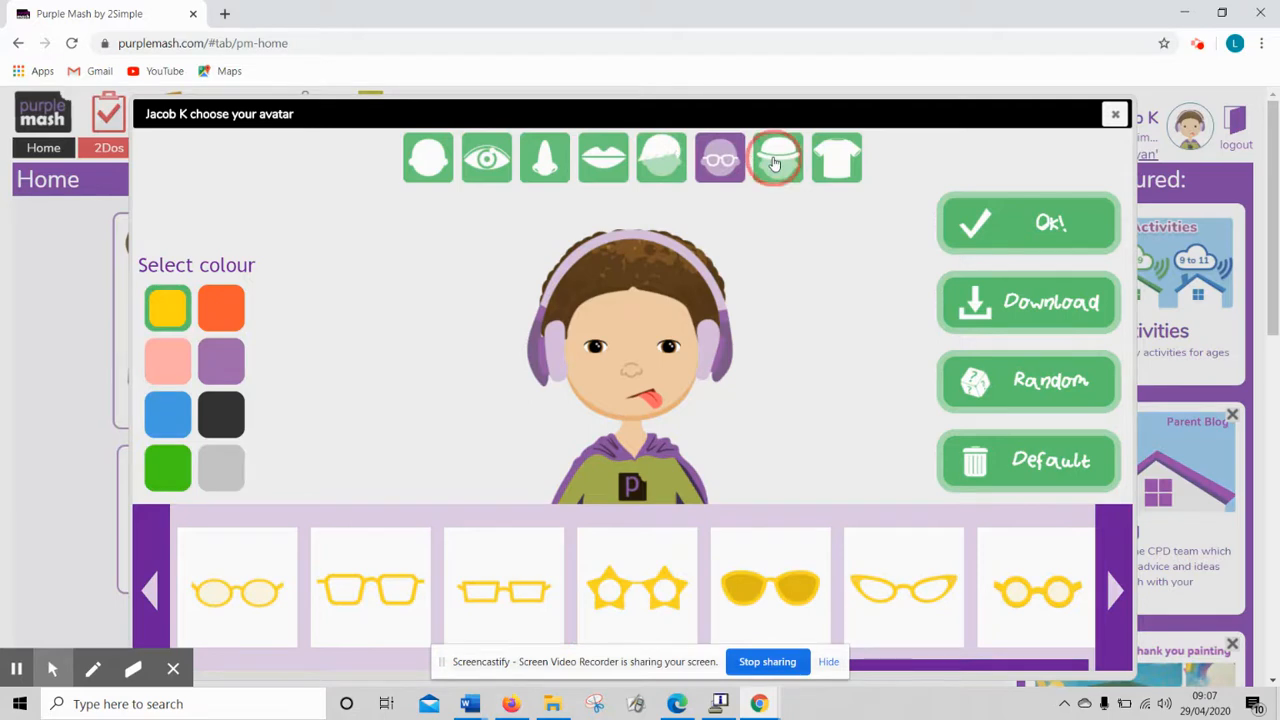
{"action": "left_click", "coordinate": [776, 158]}
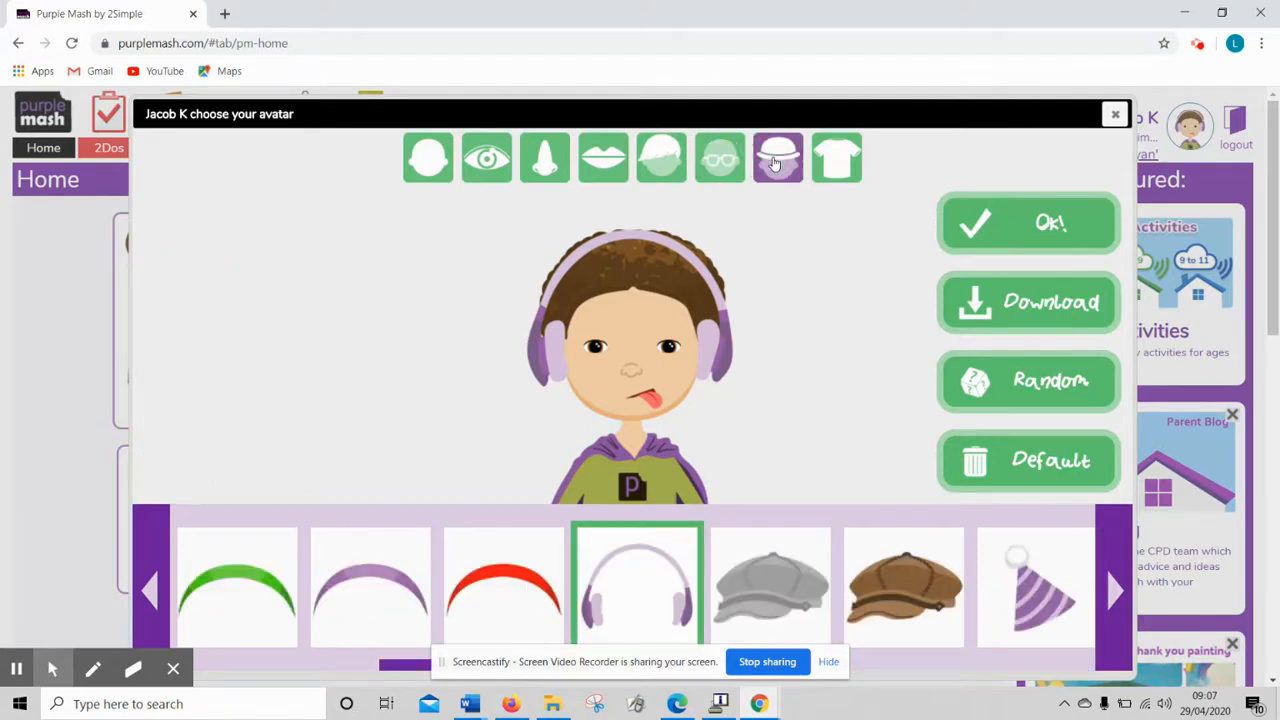
Show the clothing choices, keeping the purple Purple Mash hoodie as the outfit
{"action": "left_click", "coordinate": [836, 158]}
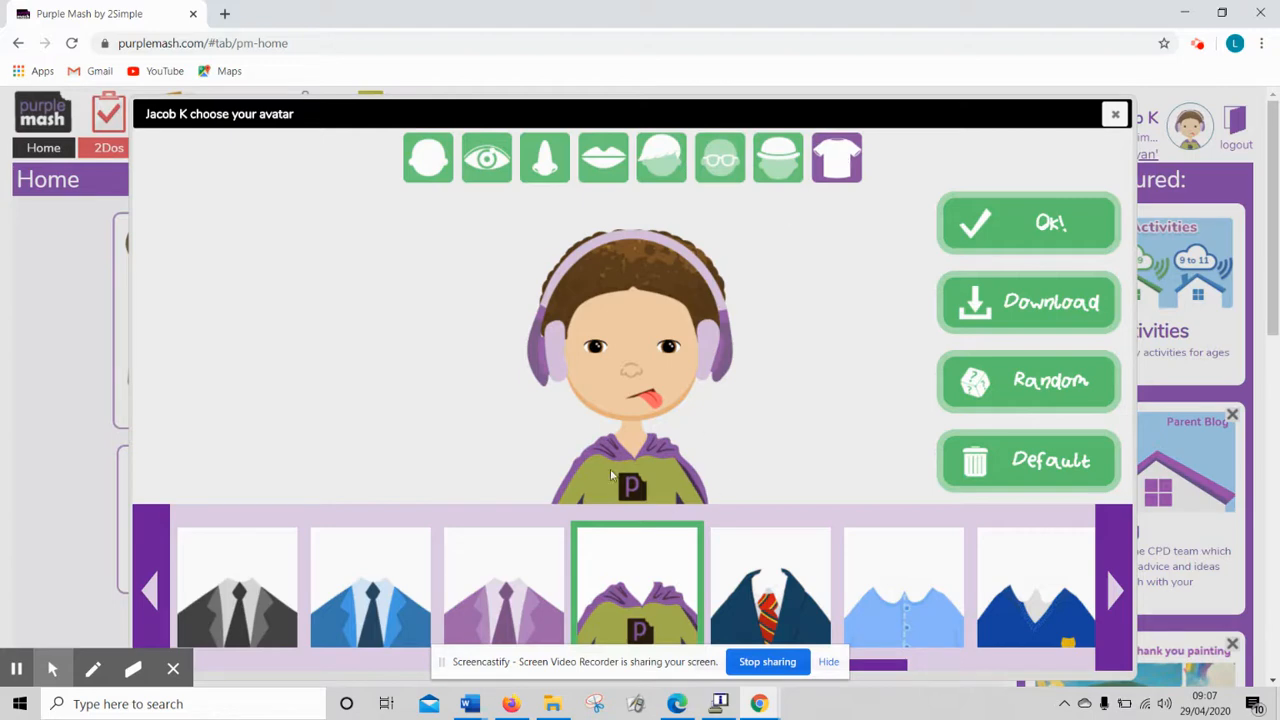
{"action": "mouse_move", "coordinate": [672, 452]}
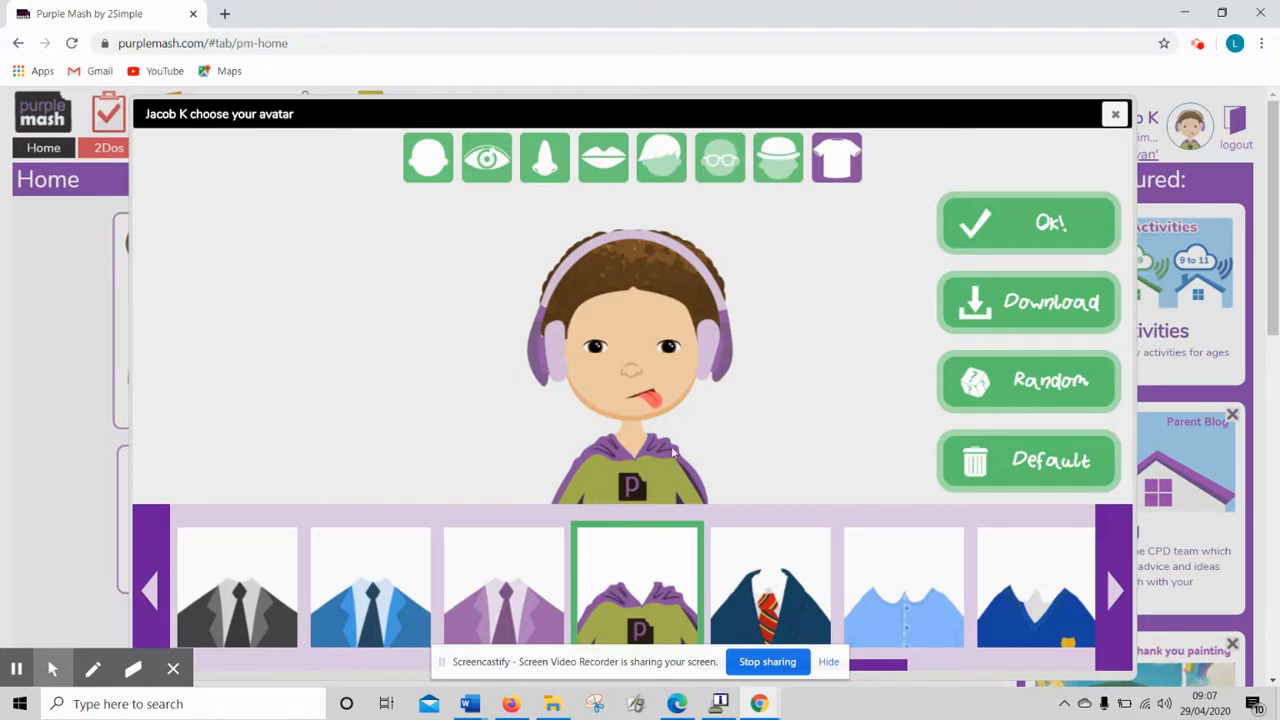
{"action": "mouse_move", "coordinate": [812, 310]}
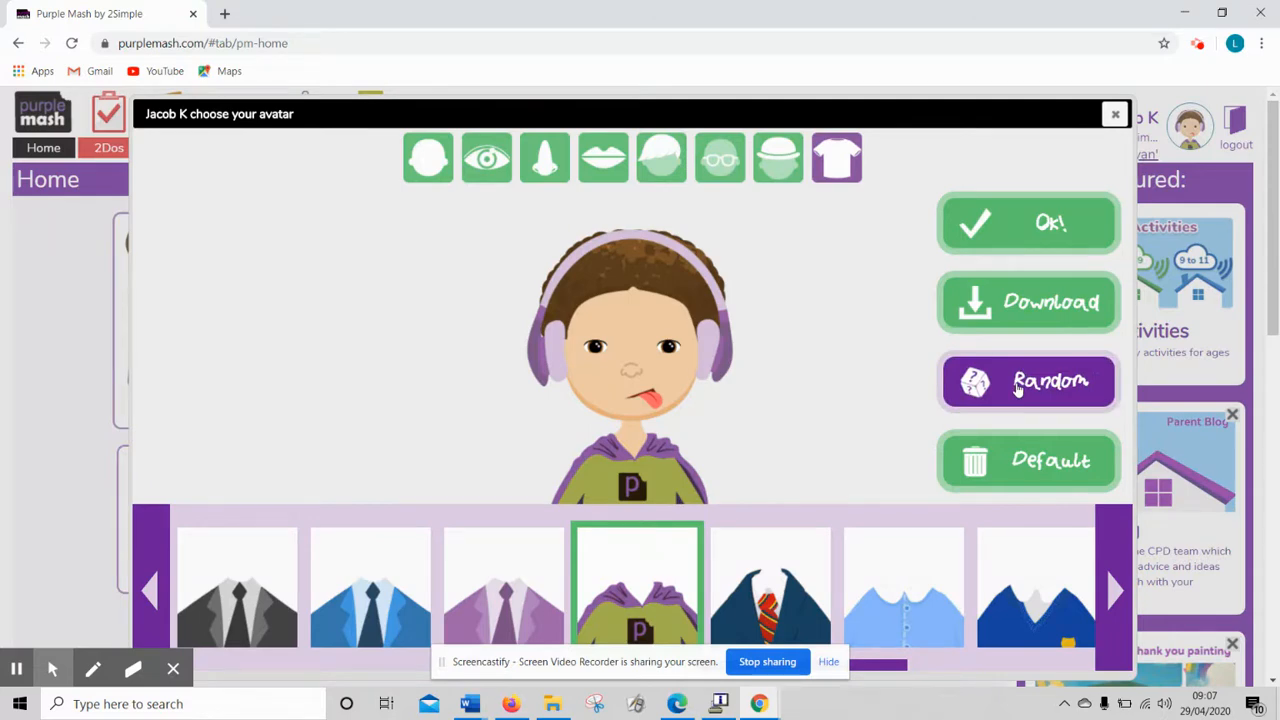
{"action": "mouse_move", "coordinate": [1012, 260]}
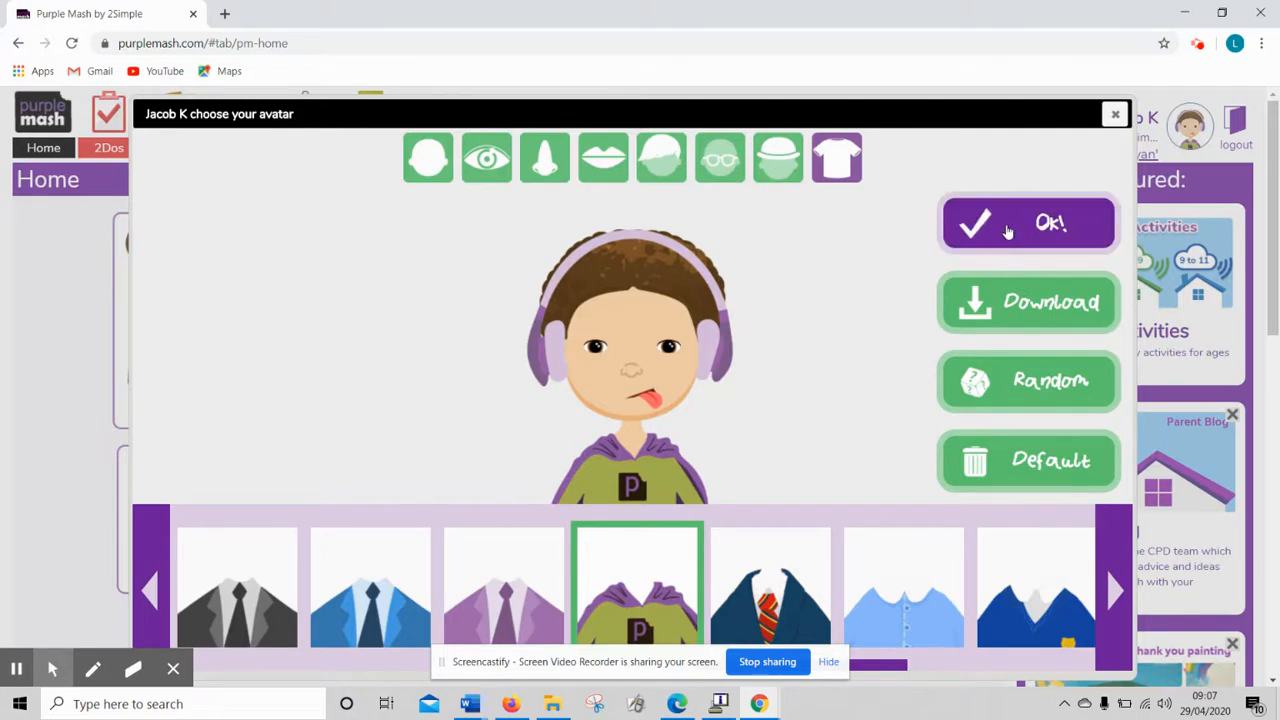
{"action": "left_click", "coordinate": [1028, 222]}
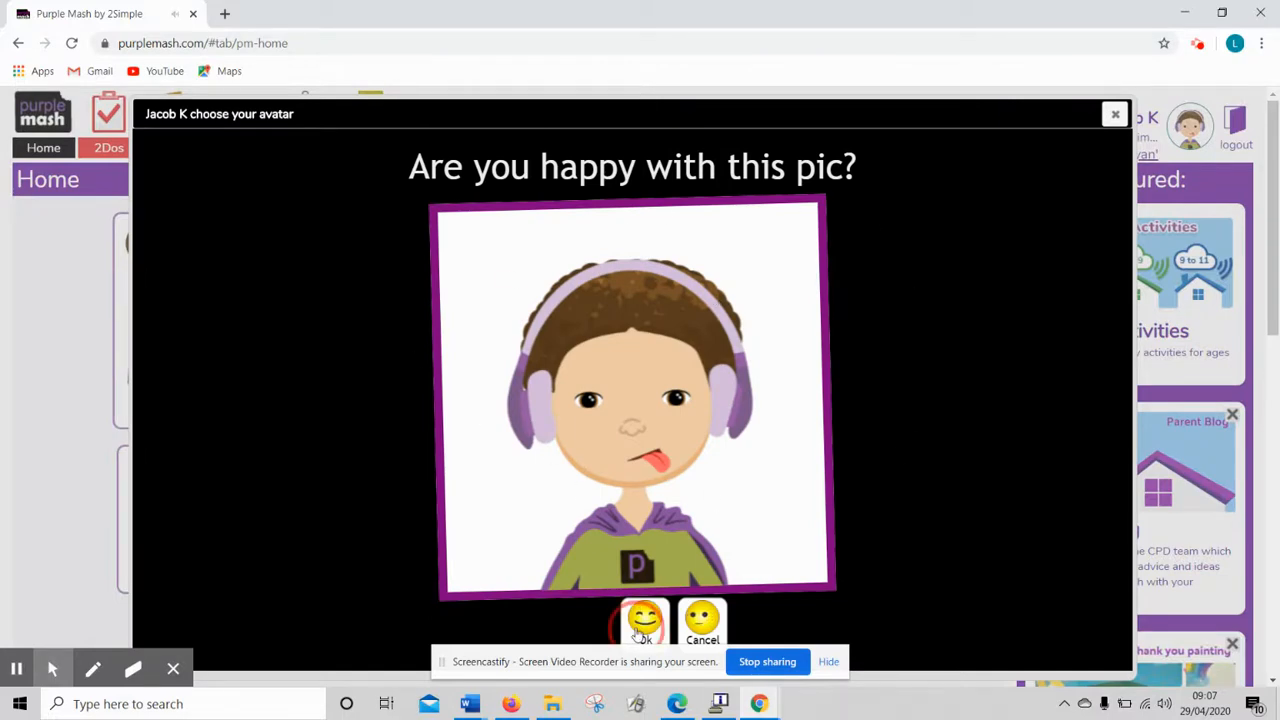
{"action": "left_click", "coordinate": [644, 622]}
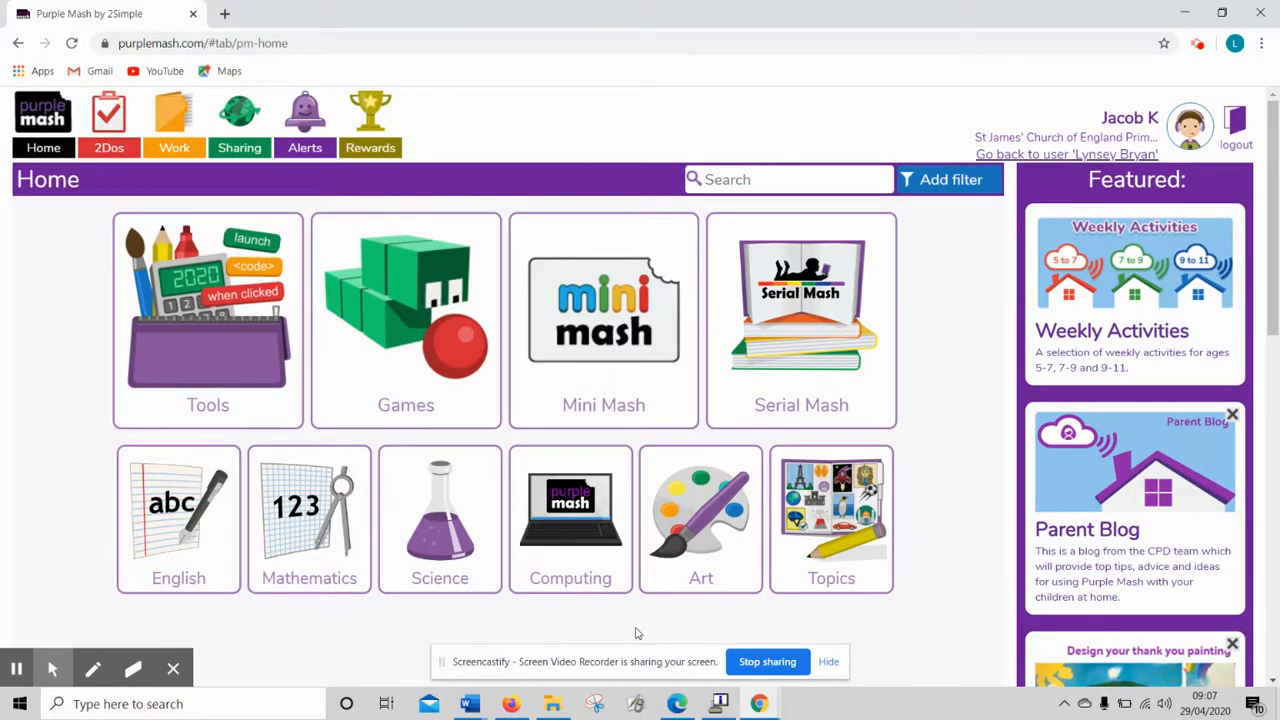
{"action": "mouse_move", "coordinate": [1172, 160]}
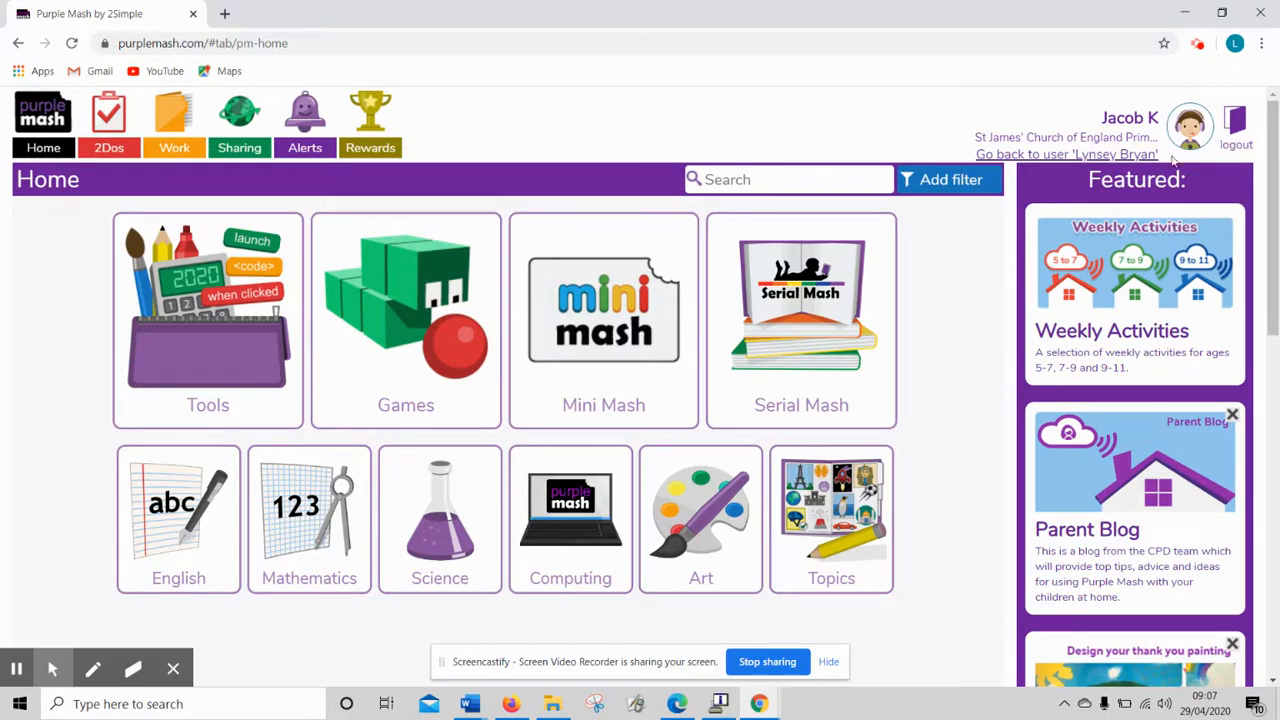